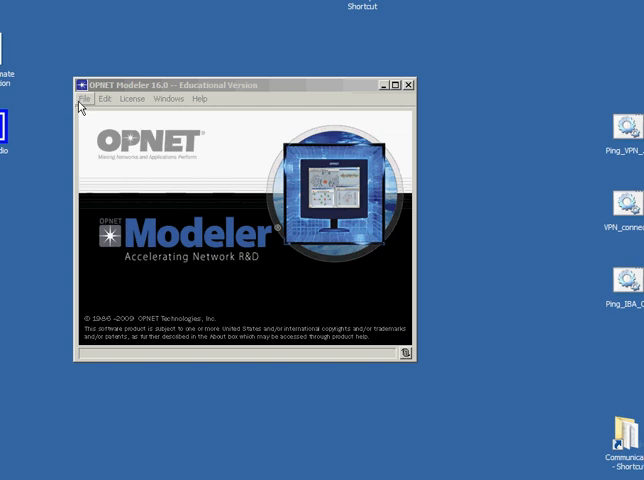
mouse_move(84, 100)
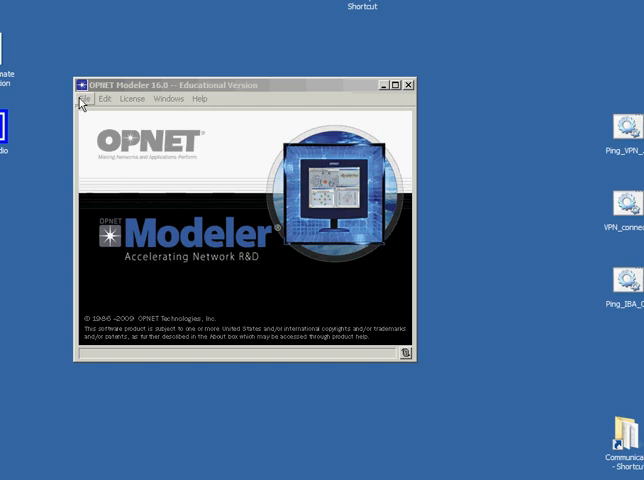
- Create a new project named SG_mm1_M starting with an empty scenario
click(84, 98)
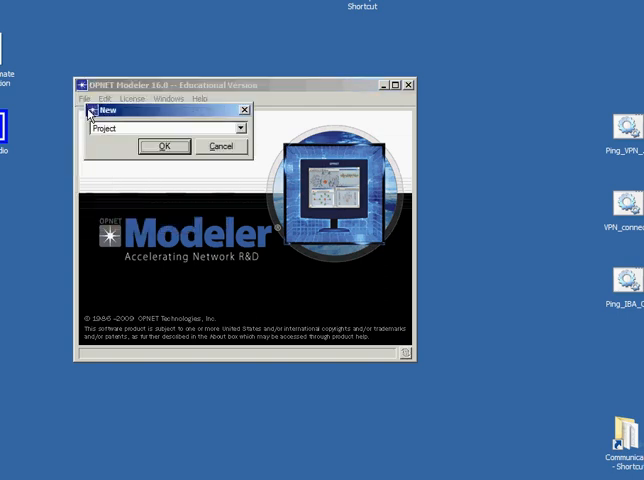
click(163, 146)
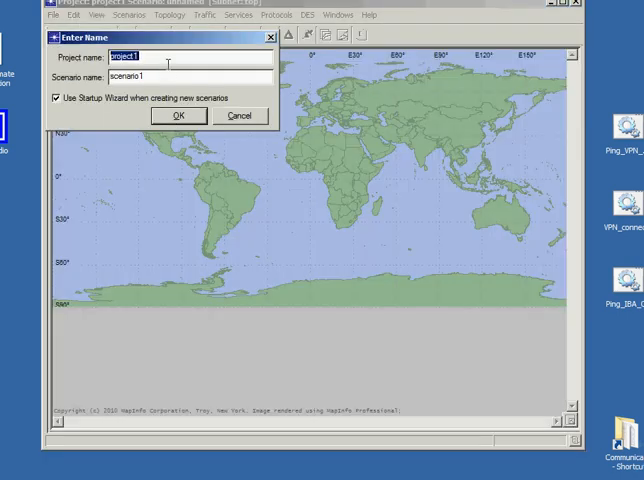
text(SG_mm1_M)
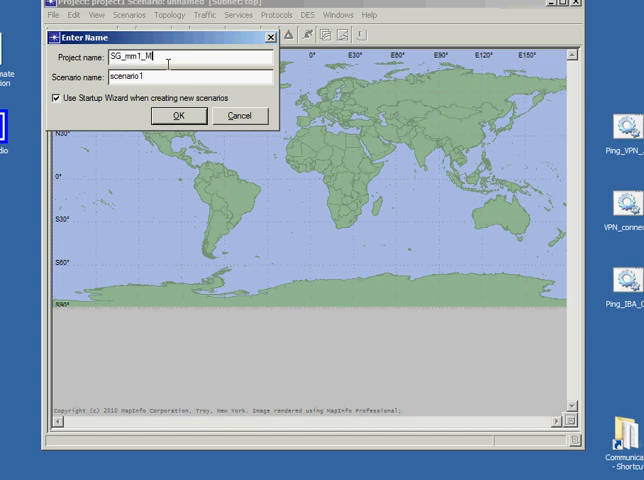
click(178, 116)
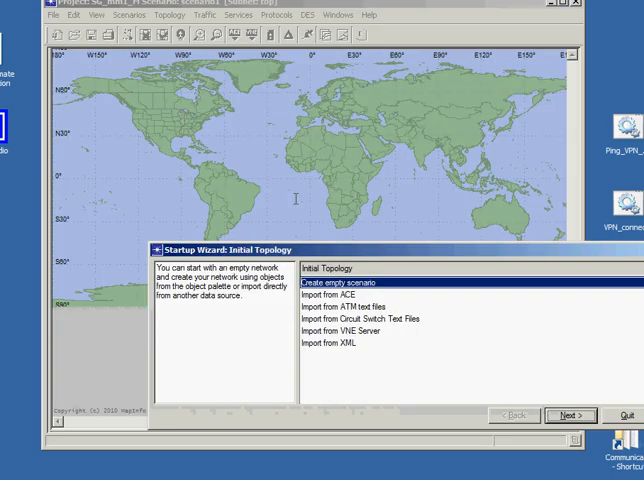
click(565, 414)
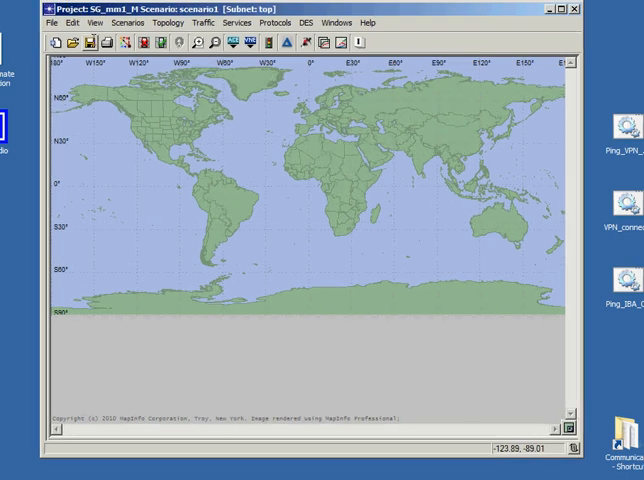
mouse_move(90, 46)
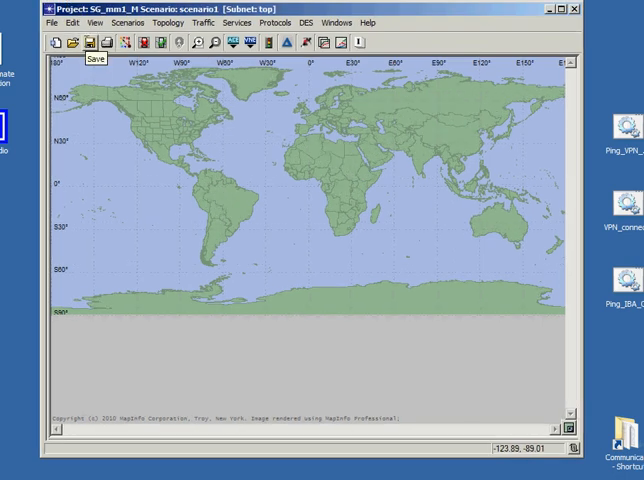
- Save the project as SG_mm1_M in the op_models folder
click(89, 44)
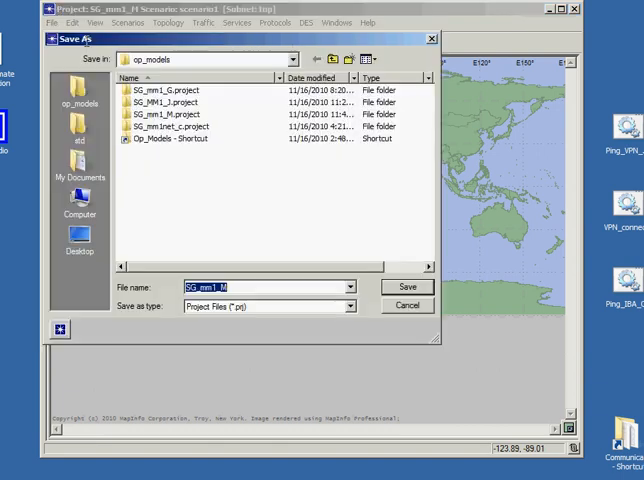
mouse_move(240, 167)
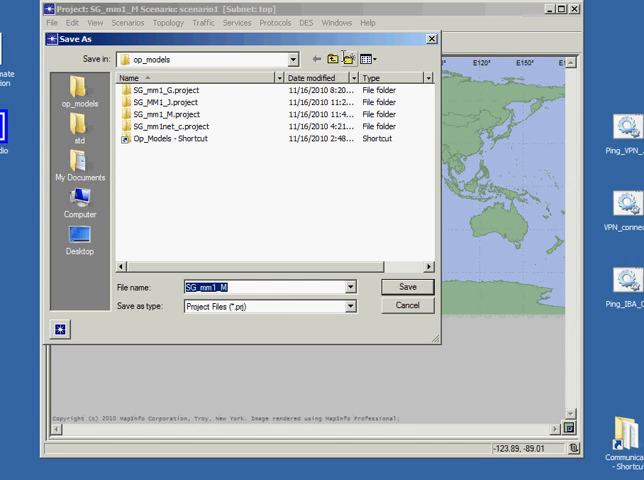
mouse_move(348, 57)
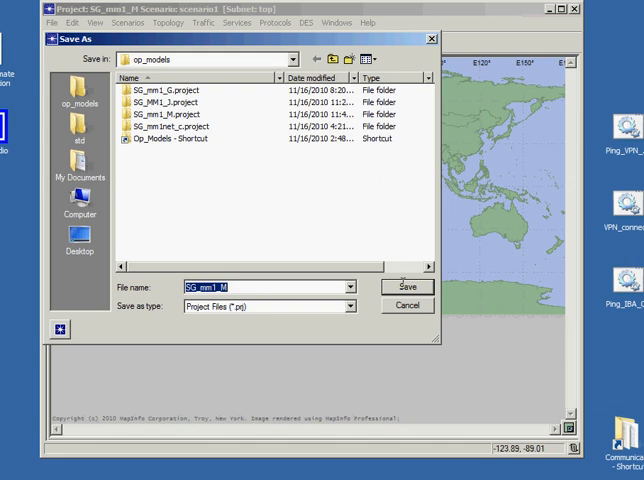
click(406, 287)
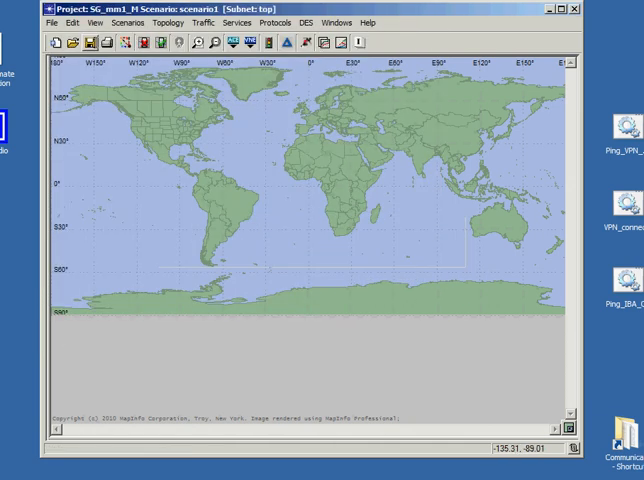
- Create a new Node Model from File > New, opening an empty node editor
click(48, 22)
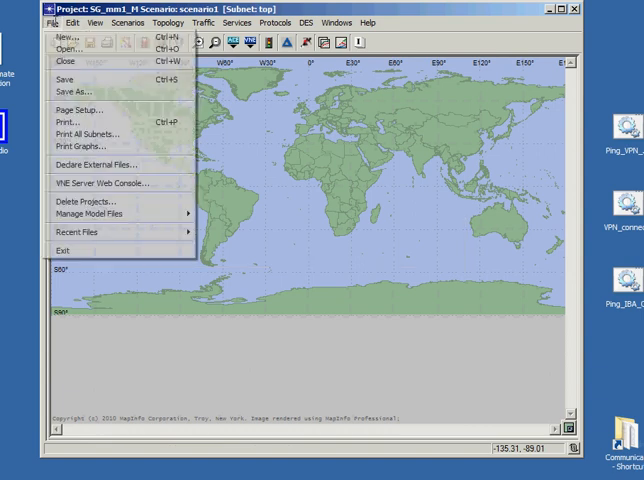
mouse_move(65, 37)
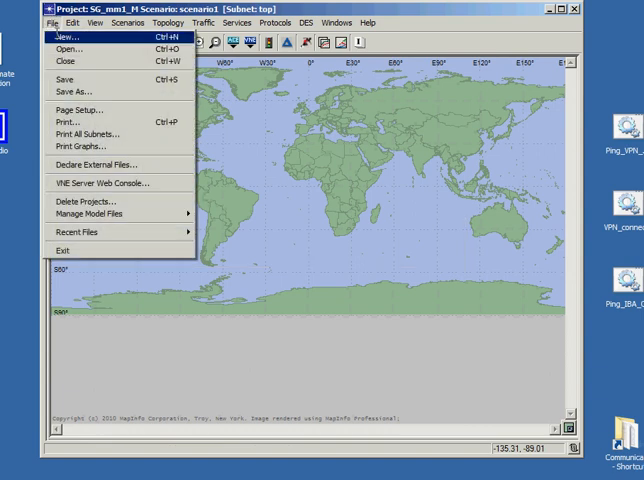
click(129, 22)
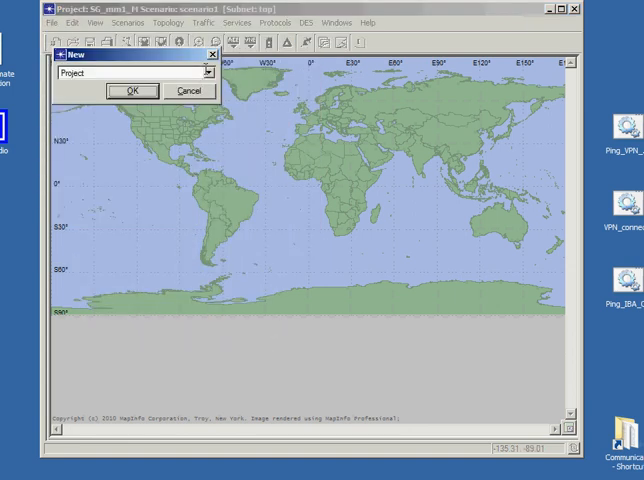
click(203, 72)
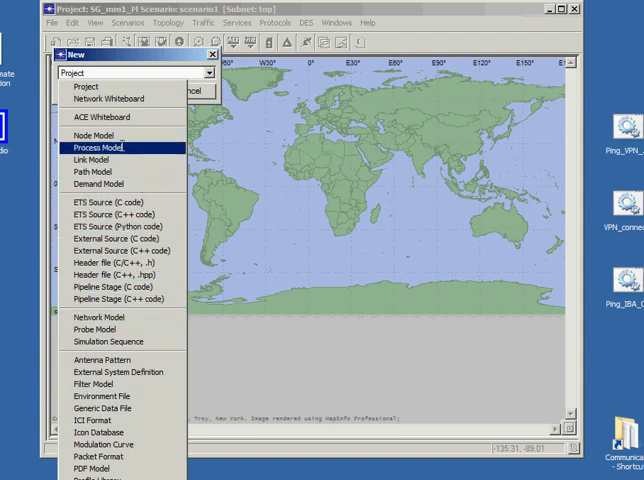
click(99, 135)
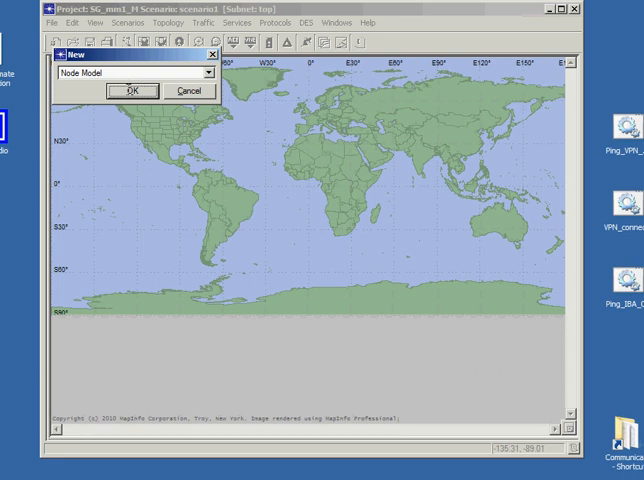
click(127, 90)
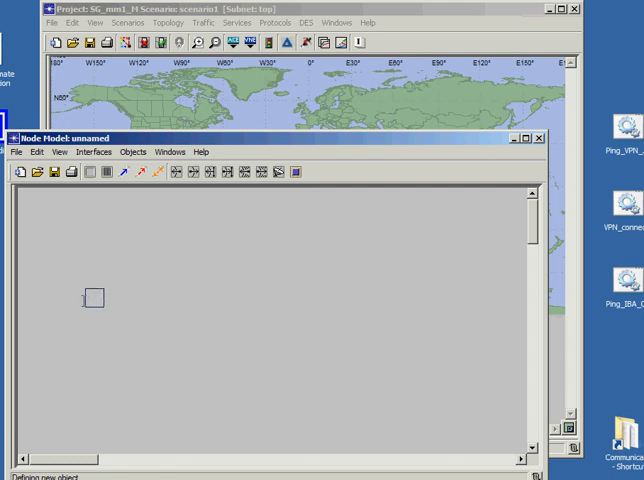
- Add a processor named Source running simple_source with exponential interarrival time and packet size
click(91, 300)
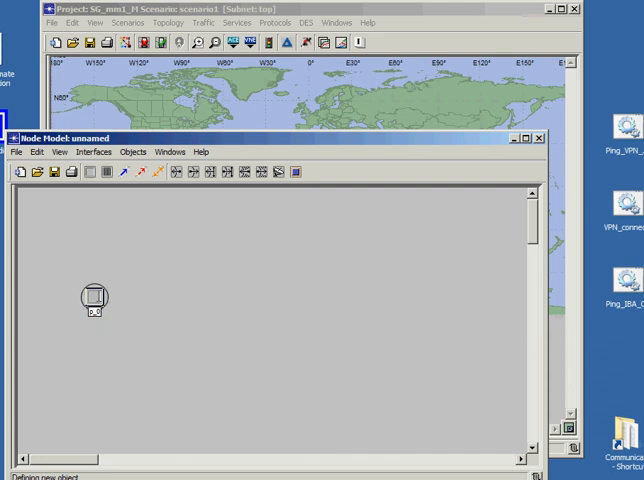
right_click(90, 303)
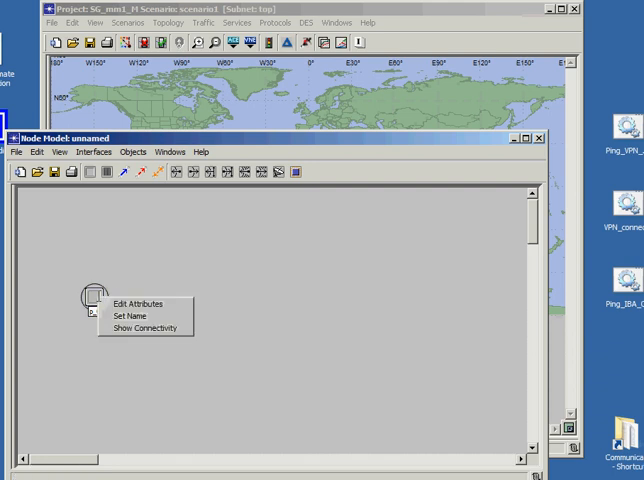
click(137, 303)
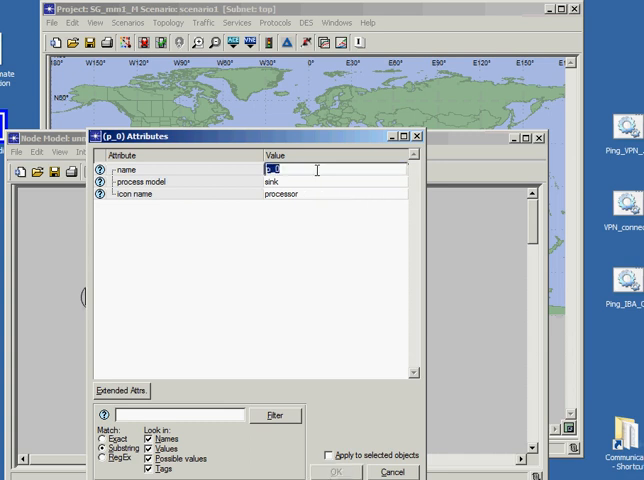
text(Source)
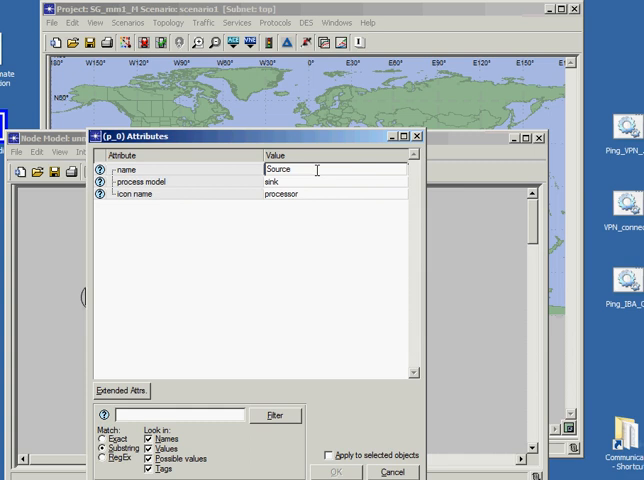
click(340, 181)
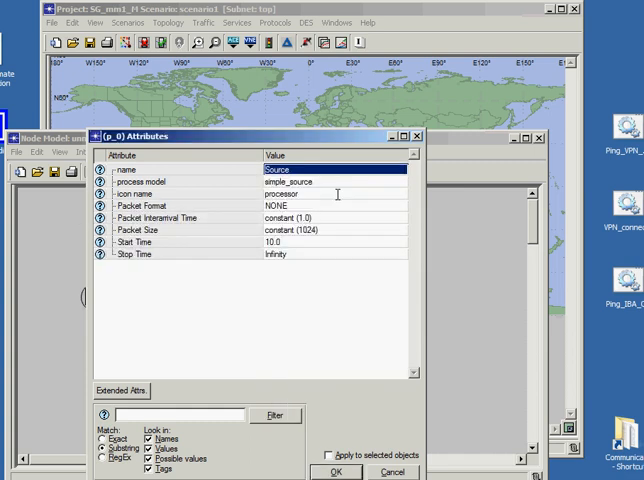
mouse_move(315, 218)
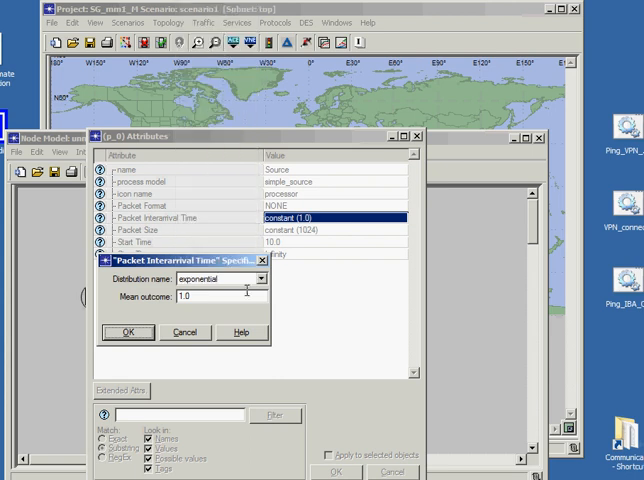
click(127, 332)
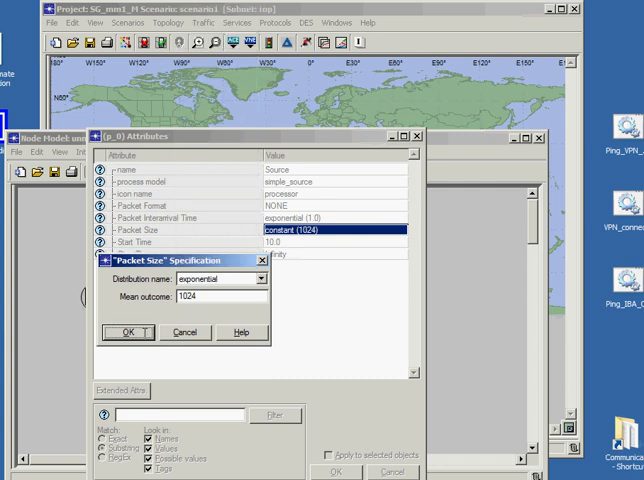
click(151, 332)
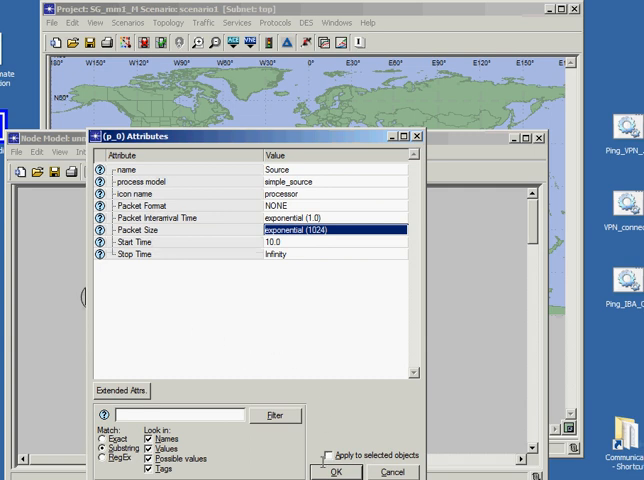
click(336, 471)
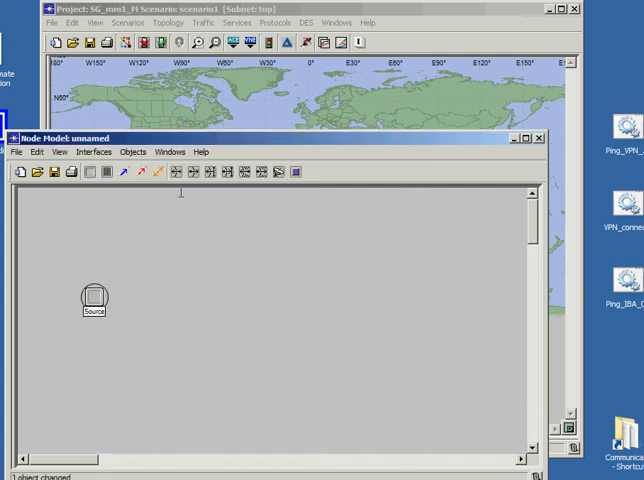
- Add a queue module named Queue running acb_fifo beside Source
click(156, 298)
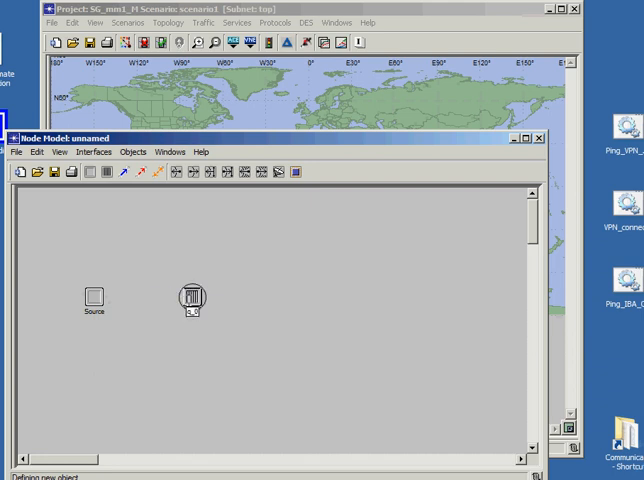
double_click(191, 300)
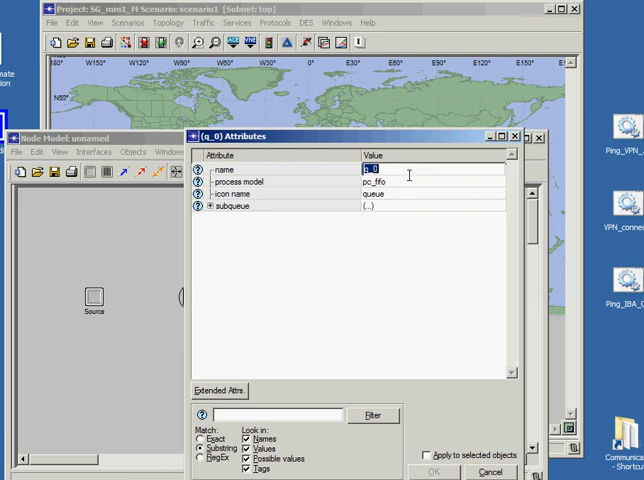
text(Queue)
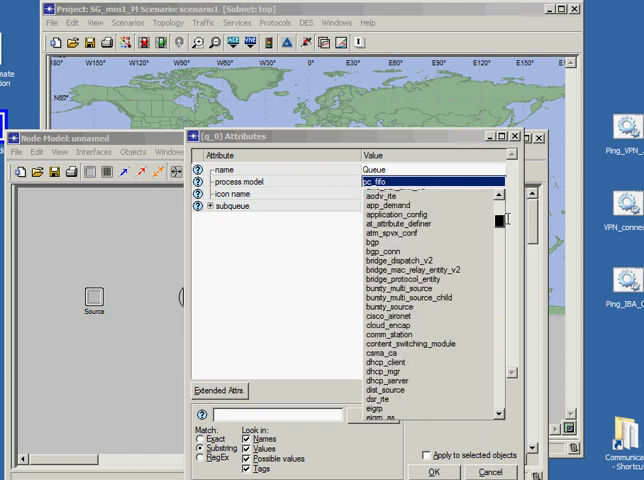
click(400, 181)
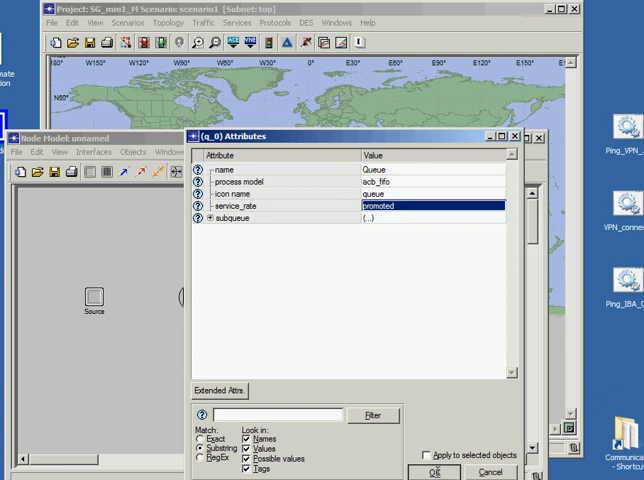
click(430, 472)
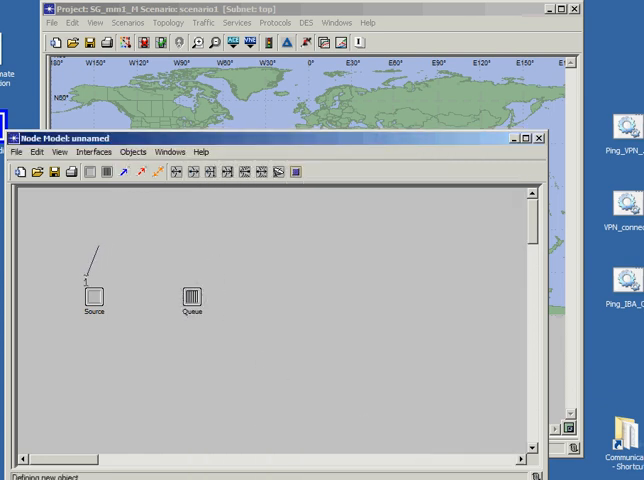
- Connect Source to Queue with a packet stream
click(191, 296)
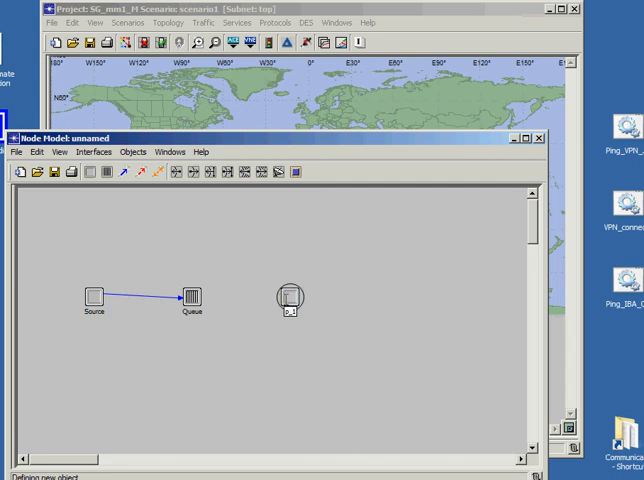
- Name the third processor Sink, running the sink process model
double_click(288, 302)
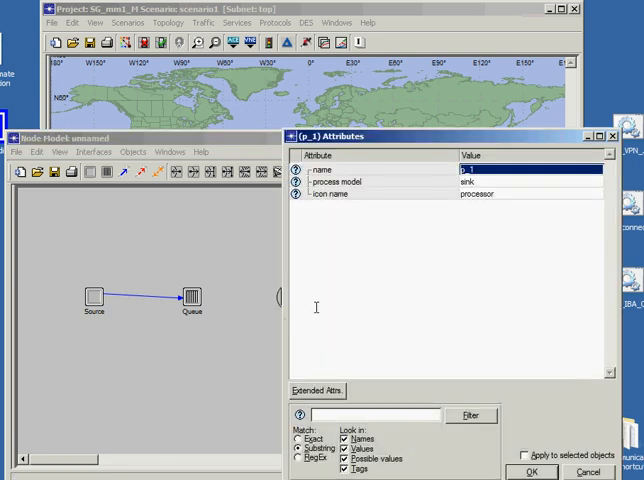
double_click(480, 169)
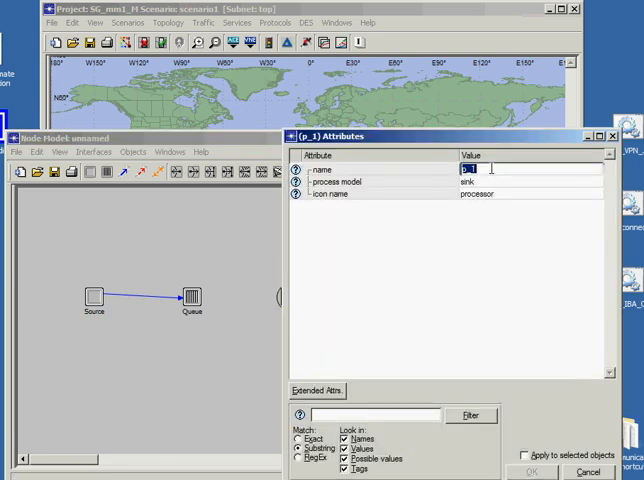
text(Sink)
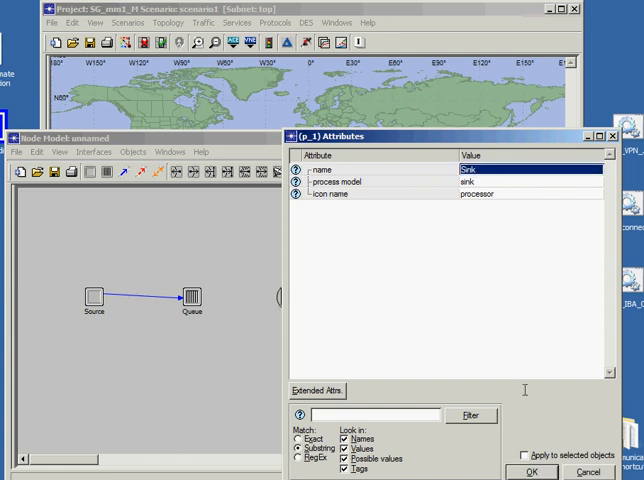
click(532, 472)
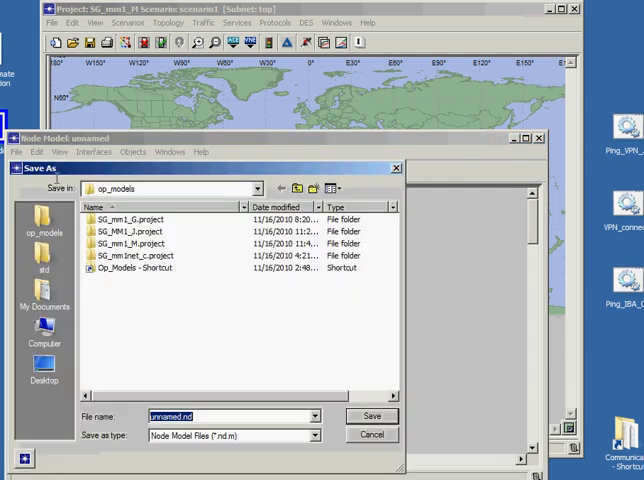
mouse_move(237, 363)
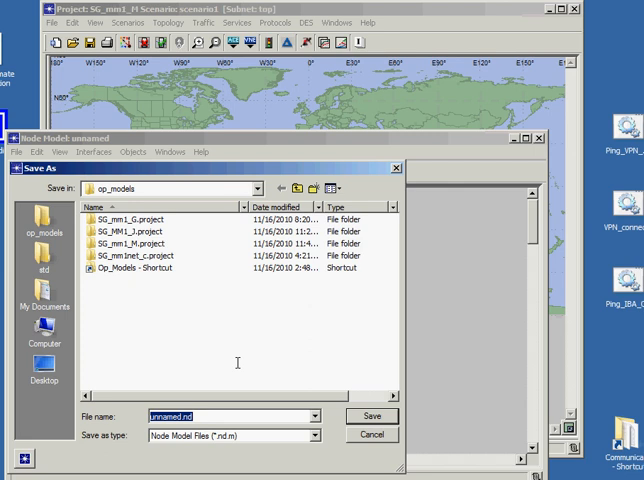
- Save the node model as SG_mm1_M in op_models
text(SG_mm1_M)
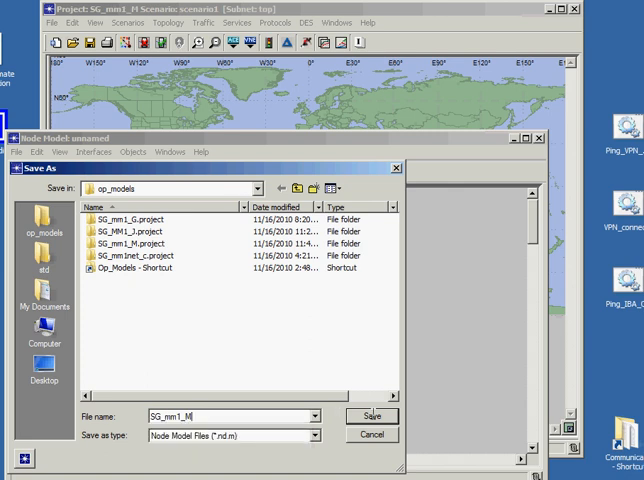
click(371, 417)
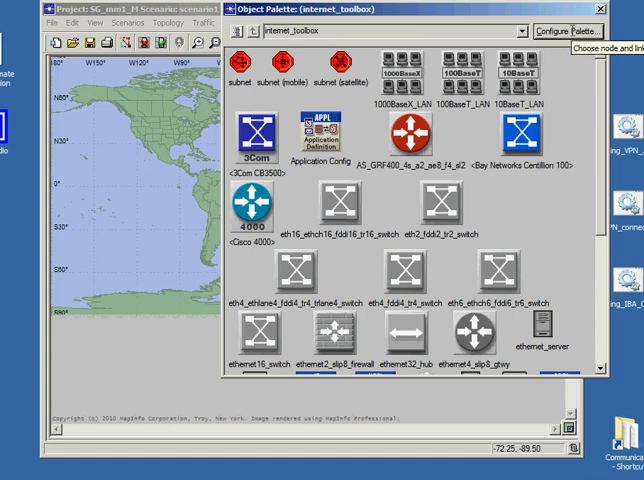
- Start configuring the object palette to include node models
click(571, 30)
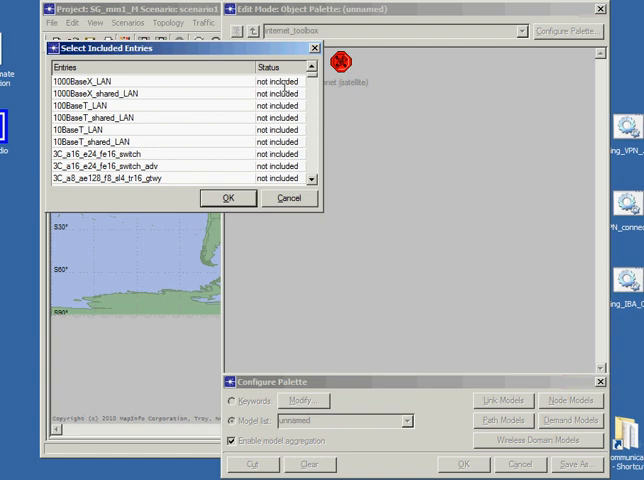
- Mark SG_mm1_M as included so it appears in the object palette
scroll(down, 3)
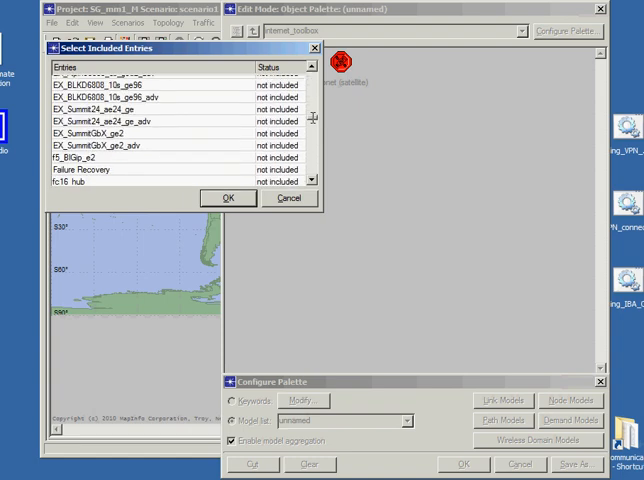
scroll(down, 3)
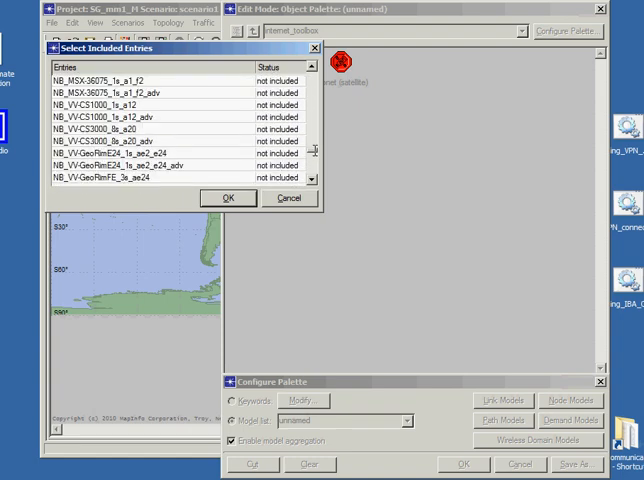
scroll(down, 3)
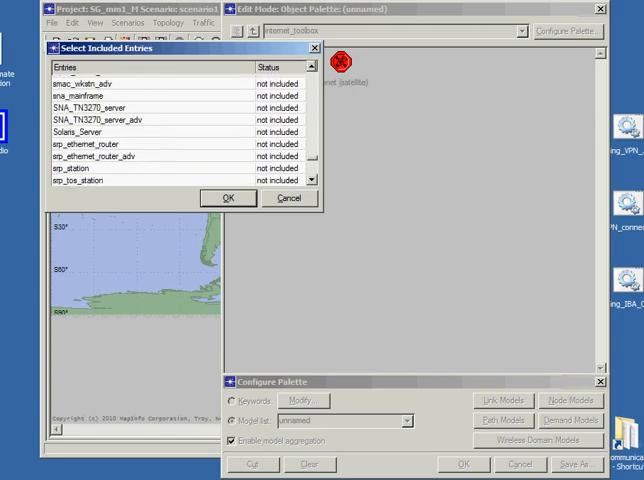
scroll(down, 3)
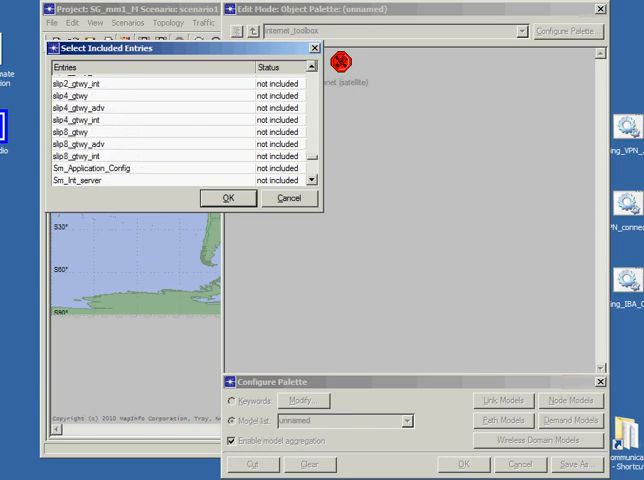
scroll(down, 3)
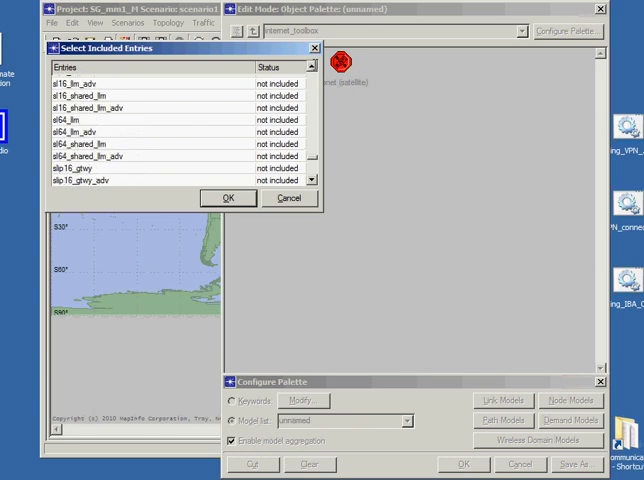
scroll(down, 3)
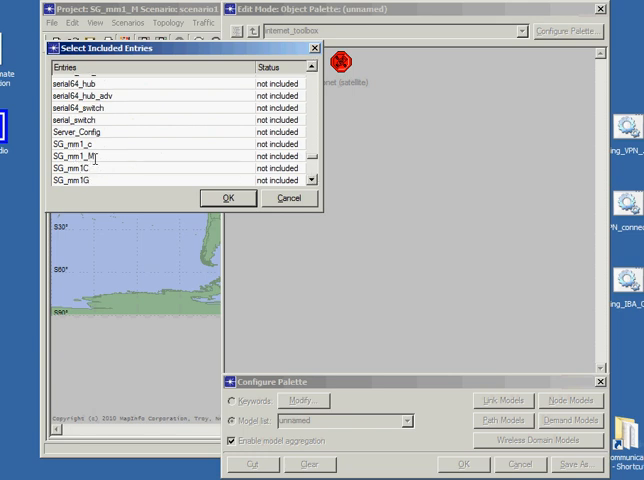
double_click(285, 156)
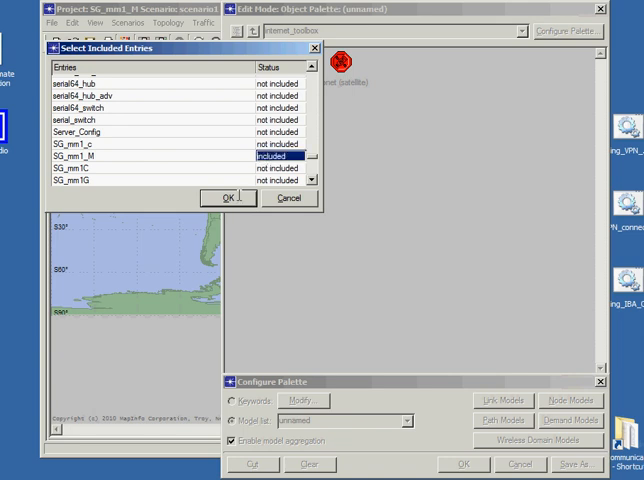
click(228, 198)
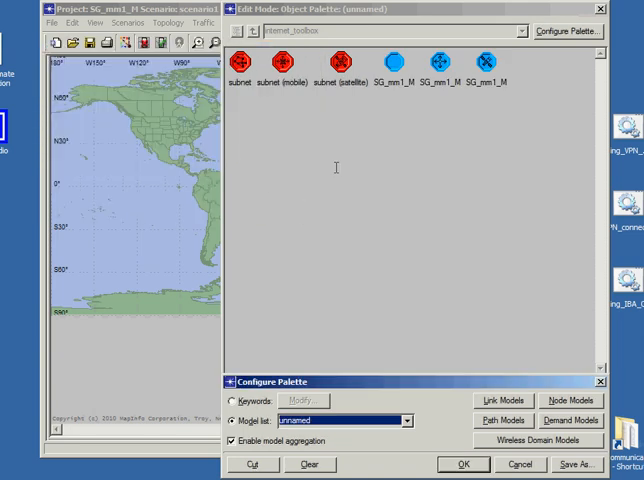
mouse_move(420, 251)
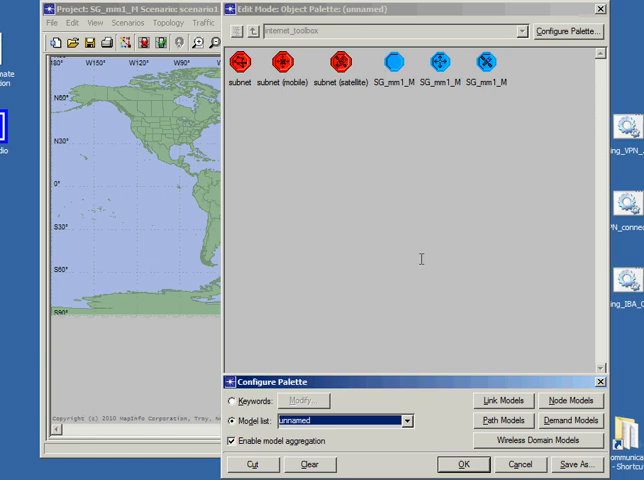
mouse_move(491, 370)
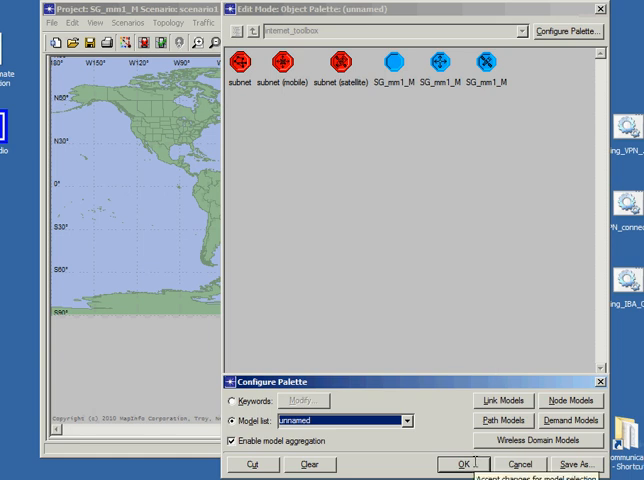
- Accept the palette configuration, save the model list as SG_mm1_M-scenario1, and select the SG_mm1_M node
click(577, 463)
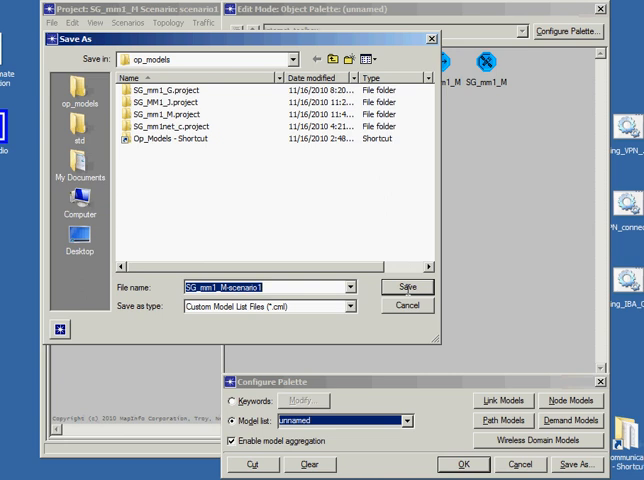
click(407, 287)
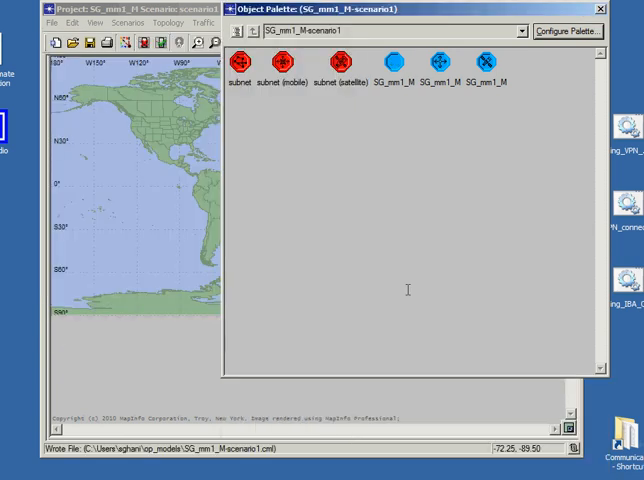
click(394, 60)
text(m)
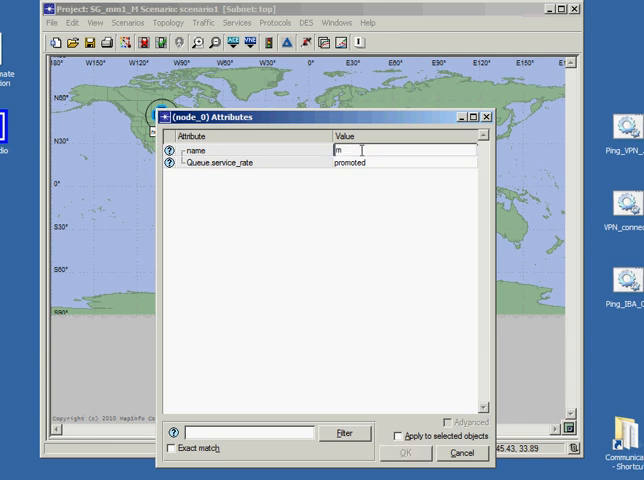
- Rename the placed SG_mm1_M node to m1_M and apply the attribute change
text(1_M_)
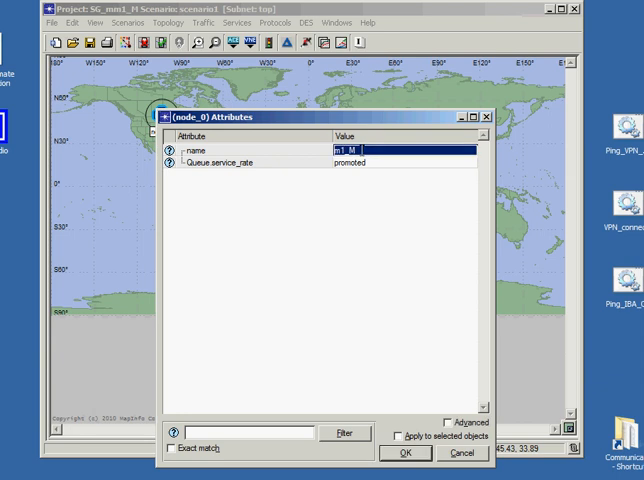
click(405, 453)
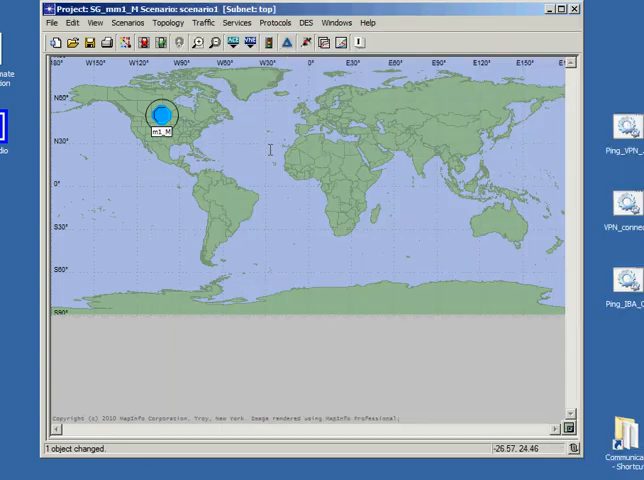
mouse_move(92, 44)
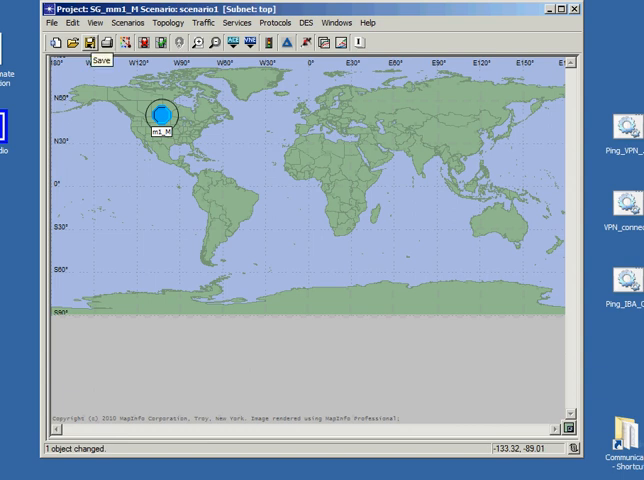
- Save the SG_mm1_M project with the m1_M node on scenario1
click(90, 44)
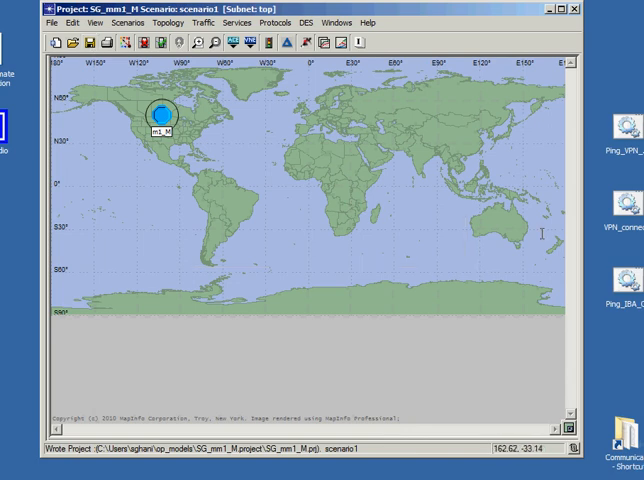